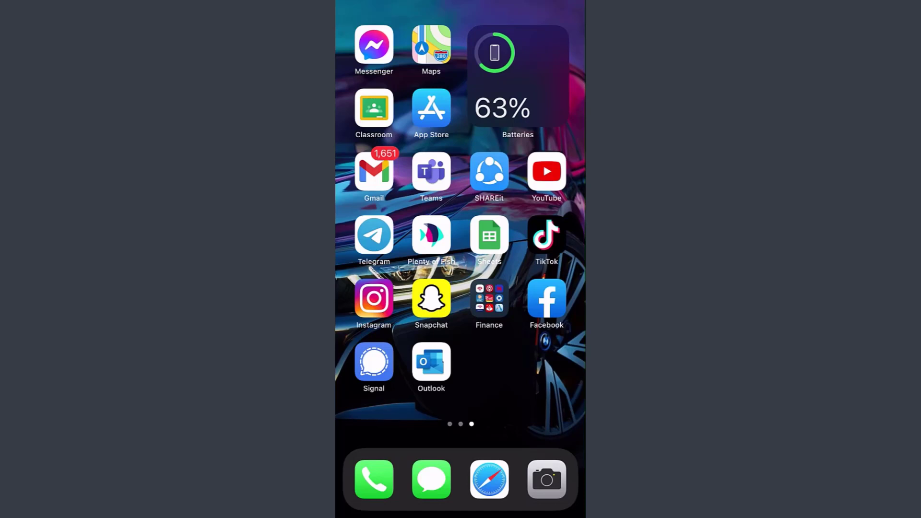
- Launch the Outlook mail app from the home screen to add the Hotmail account
{"action": "left_click", "coordinate": [431, 369]}
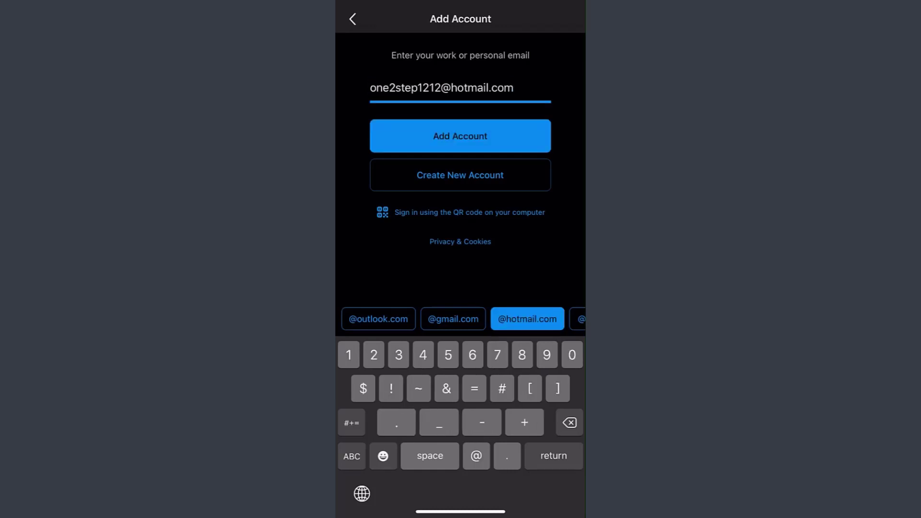
- Submit the Hotmail address, choose Forgot password, then 'I don't have any of these'
{"action": "left_click", "coordinate": [461, 136]}
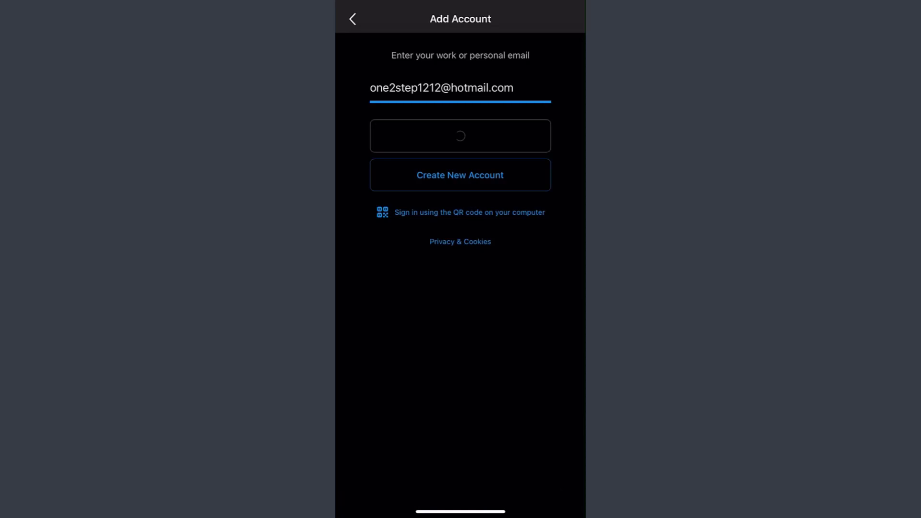
{"action": "left_click", "coordinate": [460, 136]}
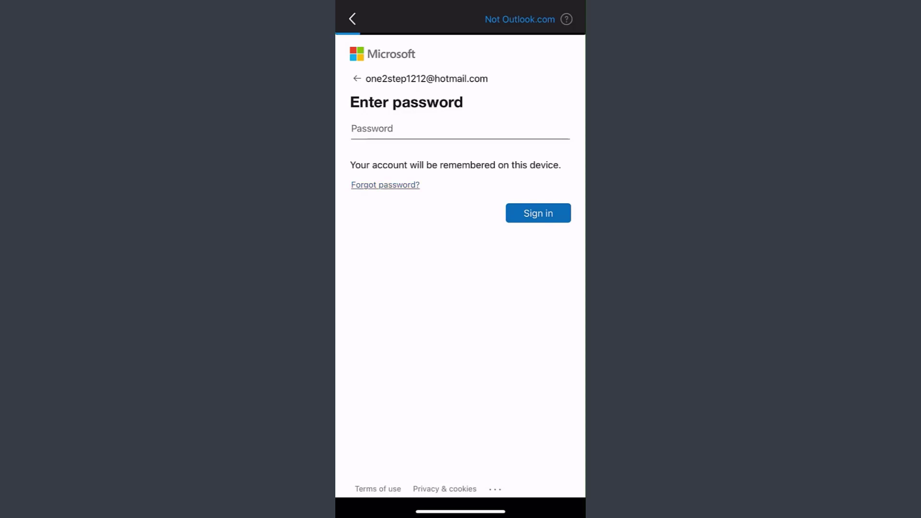
{"action": "left_click", "coordinate": [385, 184]}
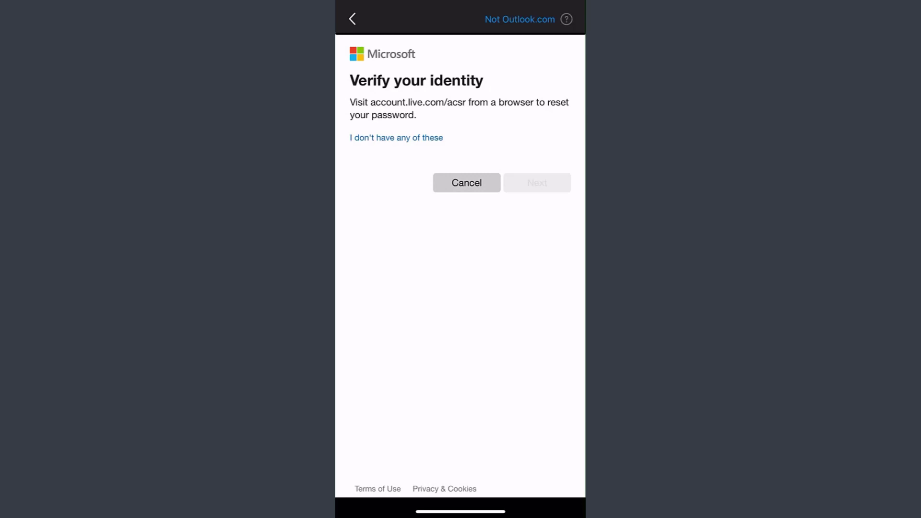
{"action": "double_click", "coordinate": [417, 102]}
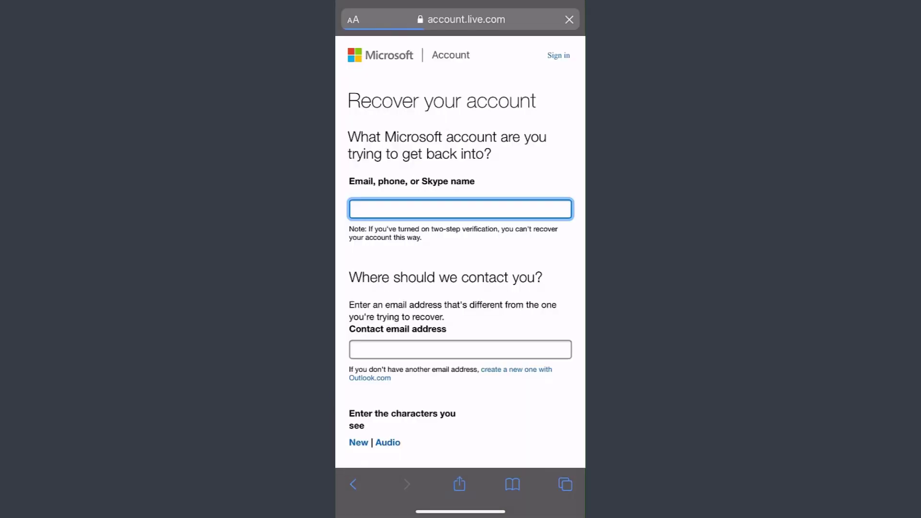
{"action": "left_click", "coordinate": [460, 209]}
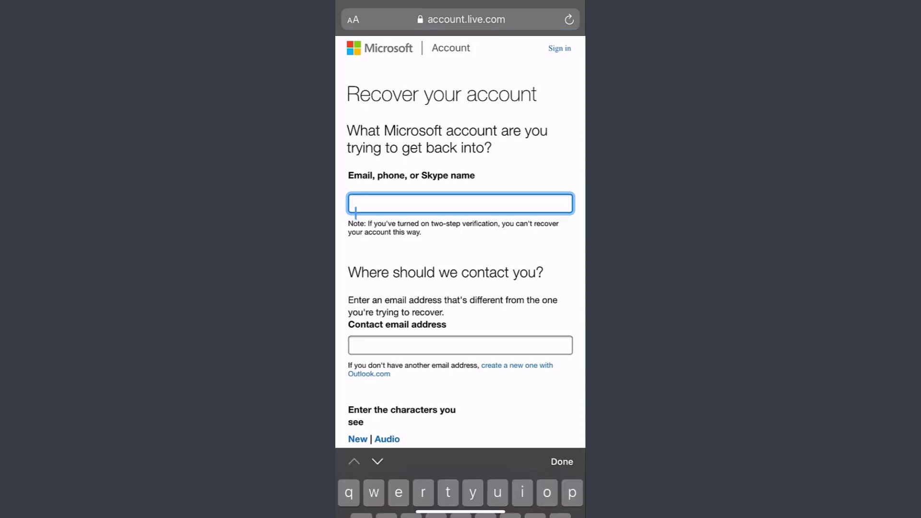
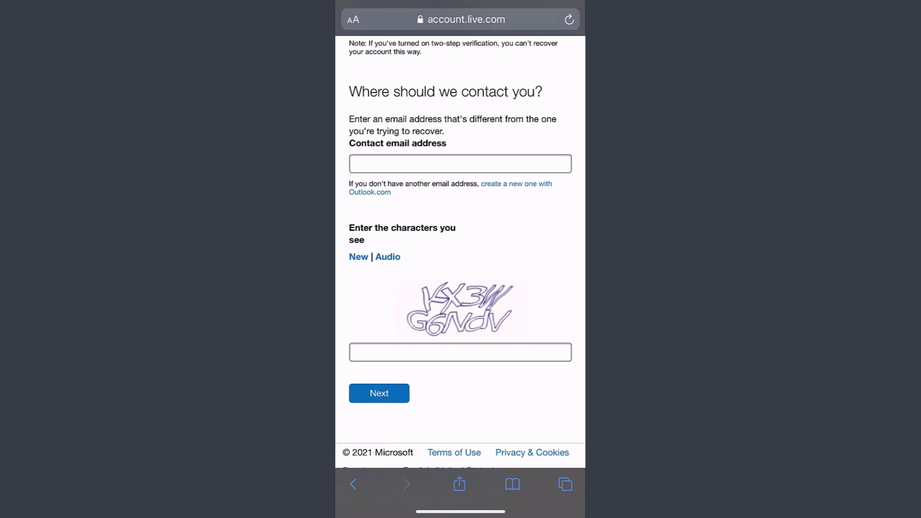
{"action": "left_click", "coordinate": [460, 163]}
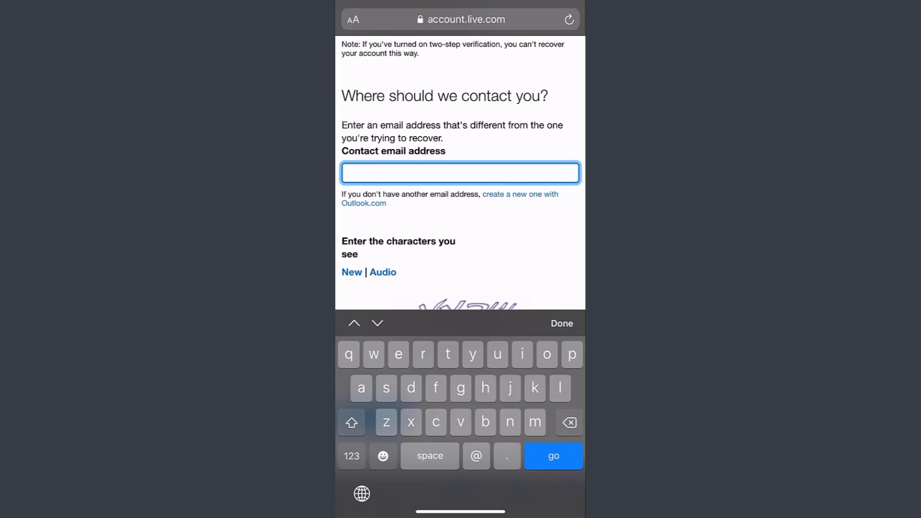
{"action": "left_click", "coordinate": [461, 173]}
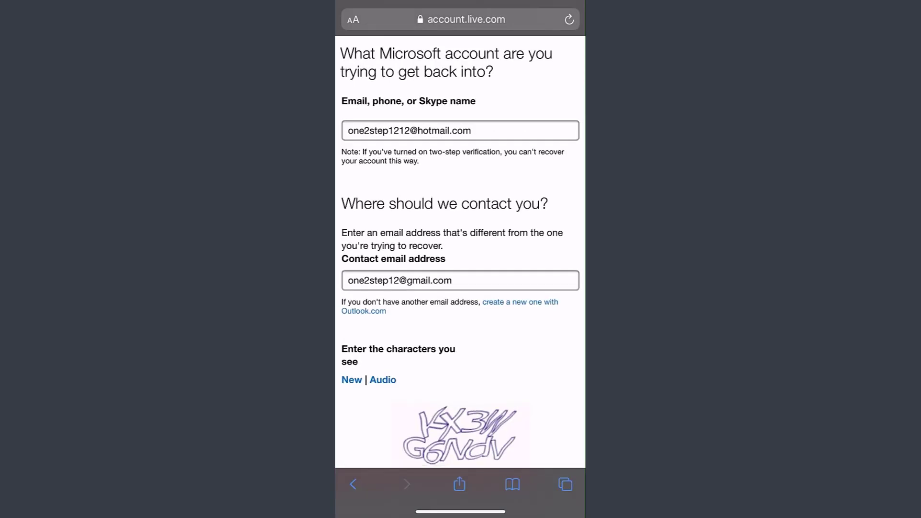
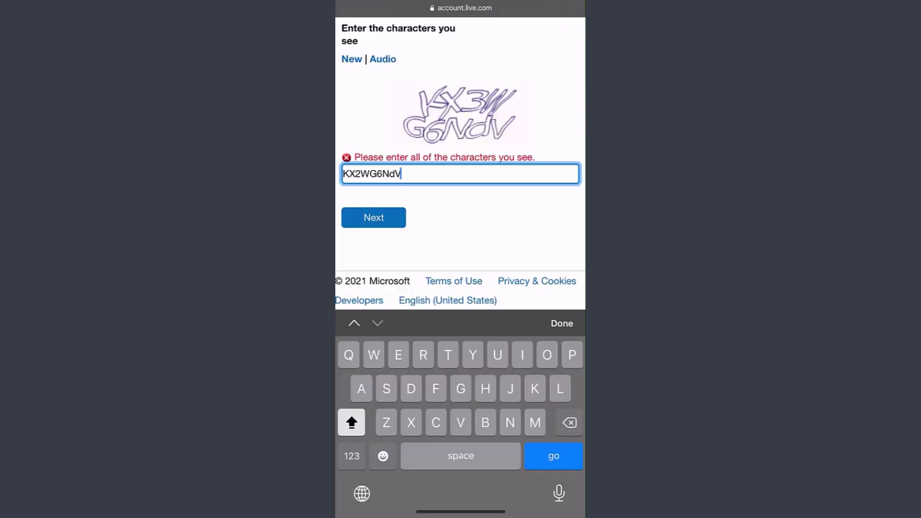
{"action": "left_click", "coordinate": [374, 217]}
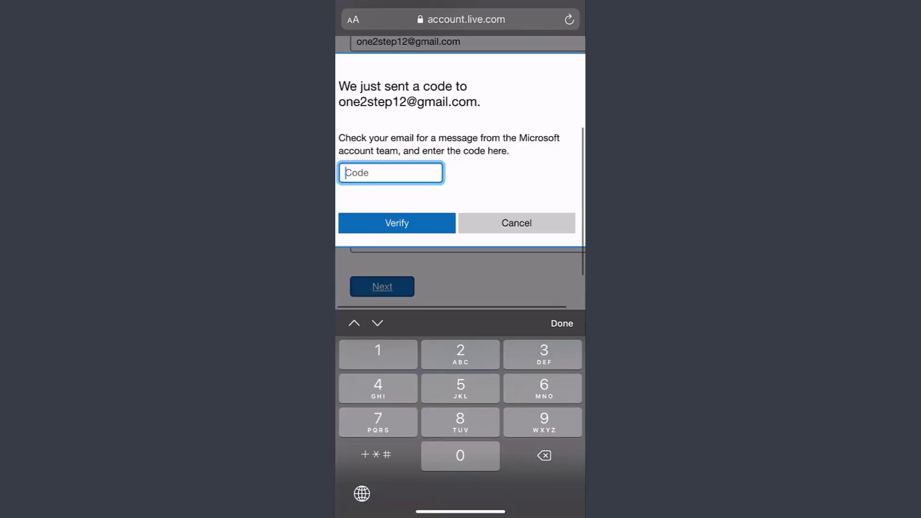
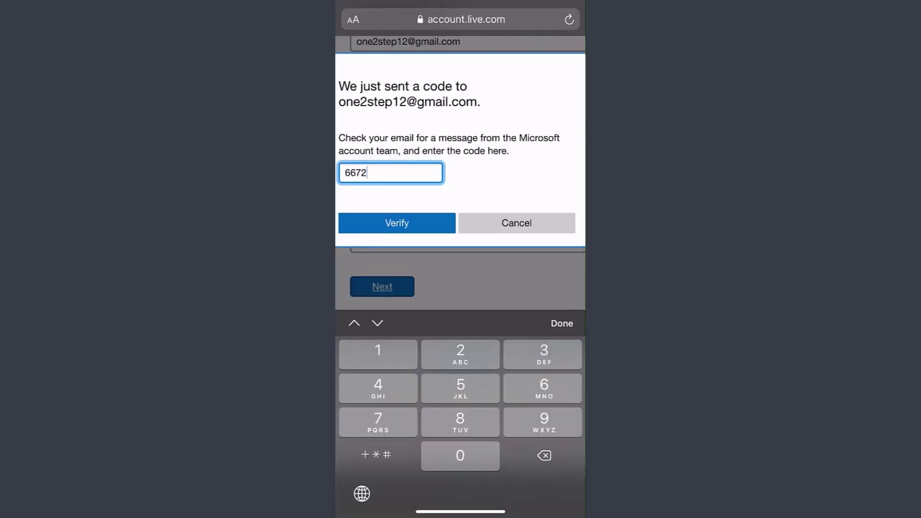
{"action": "left_click", "coordinate": [397, 222]}
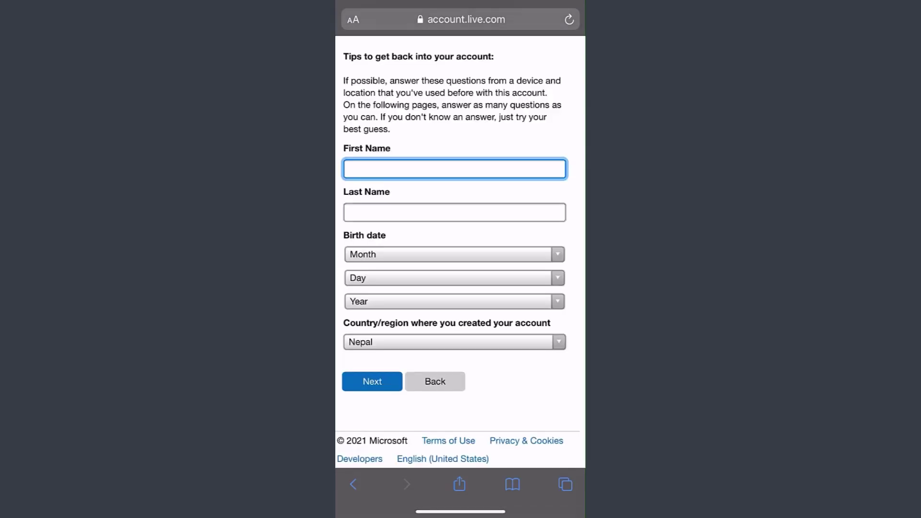
- Continue past the personal details page and scroll through the previous-passwords questions
{"action": "left_click", "coordinate": [372, 382]}
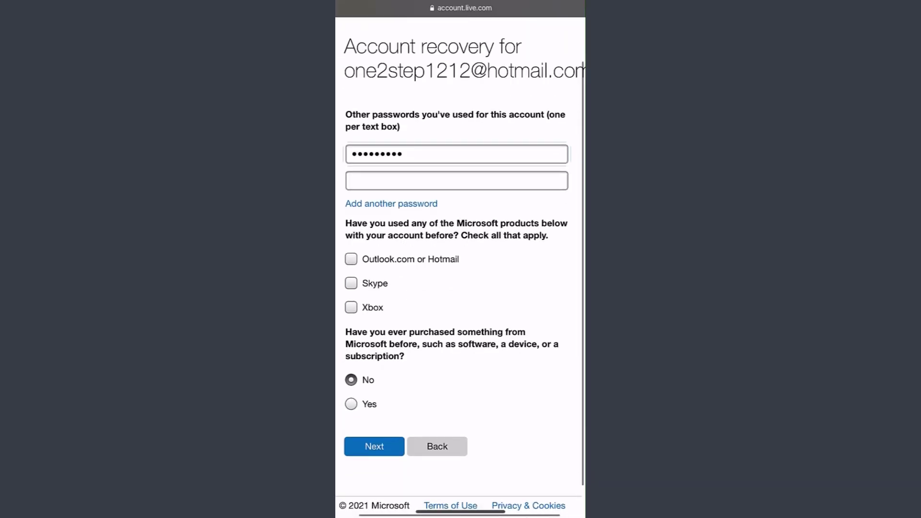
{"action": "scroll", "scroll_direction": "down", "scroll_amount": 3}
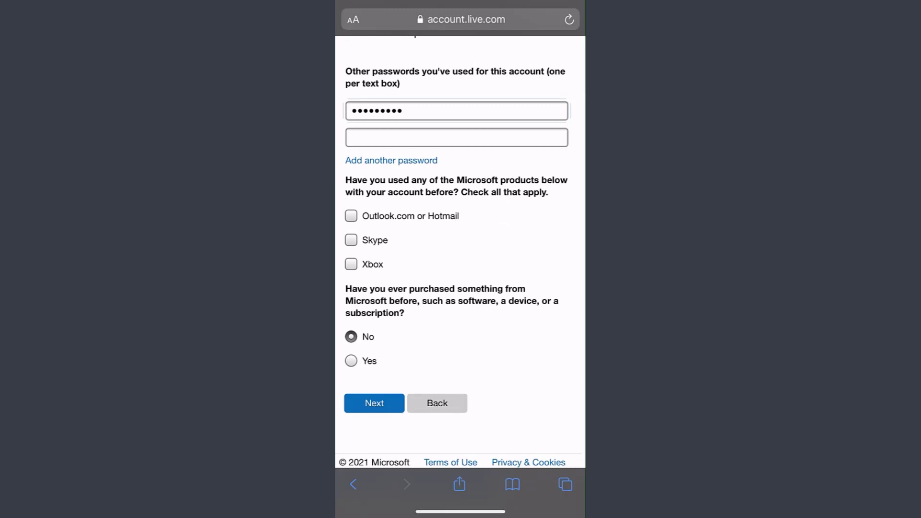
- Submit the recovery answers, read the account team's reply email, and return to the confirmation
{"action": "left_click", "coordinate": [374, 403]}
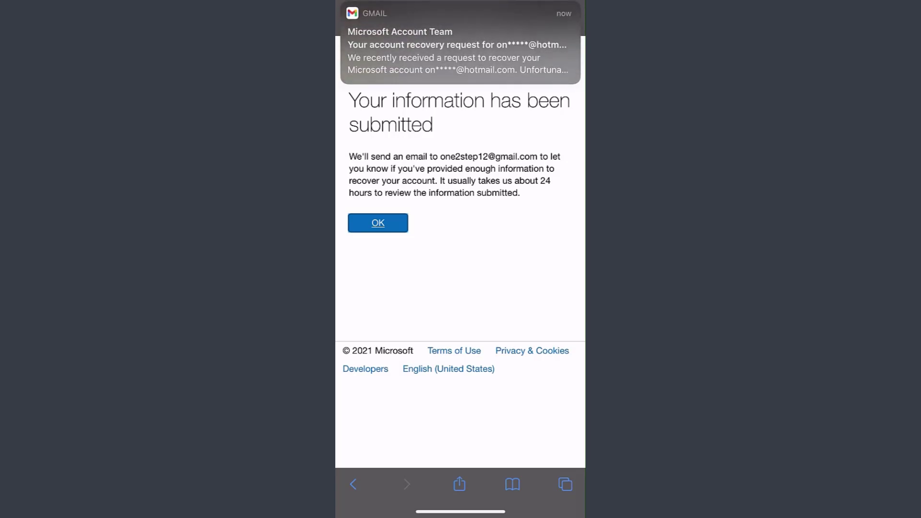
{"action": "left_click", "coordinate": [460, 44]}
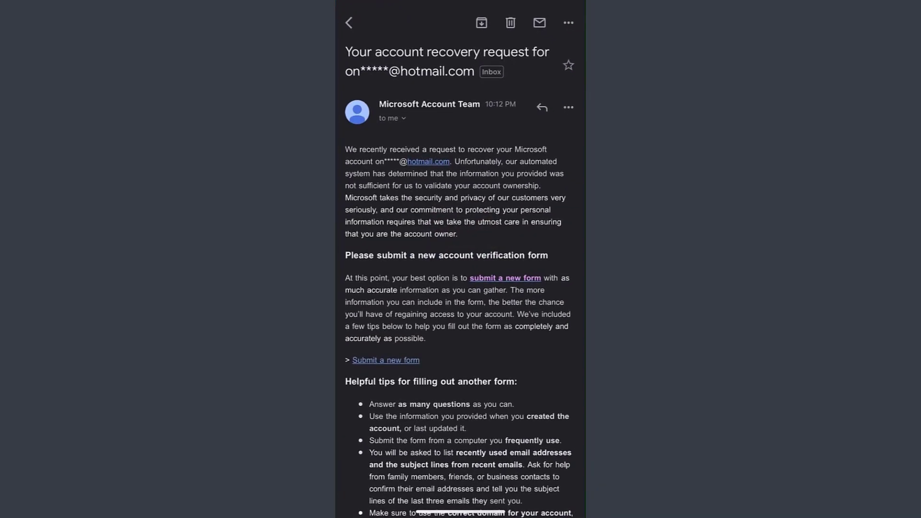
{"action": "left_click", "coordinate": [505, 278]}
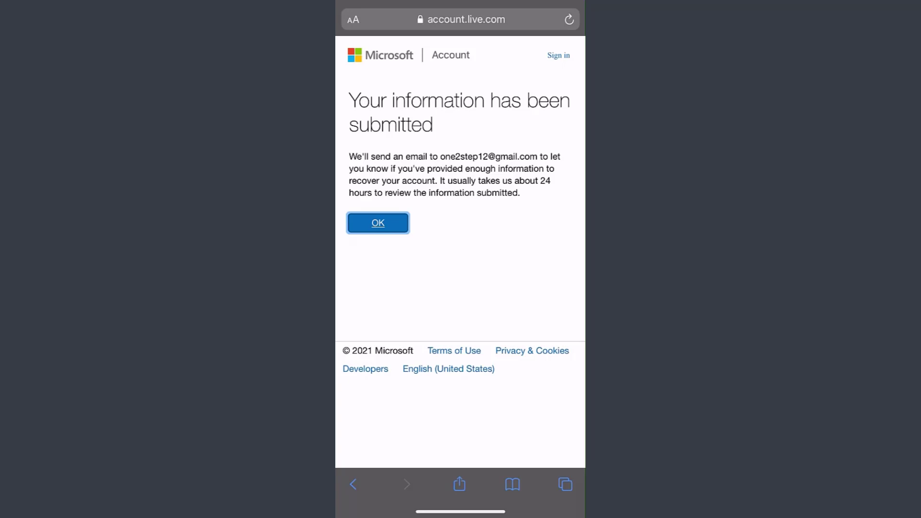